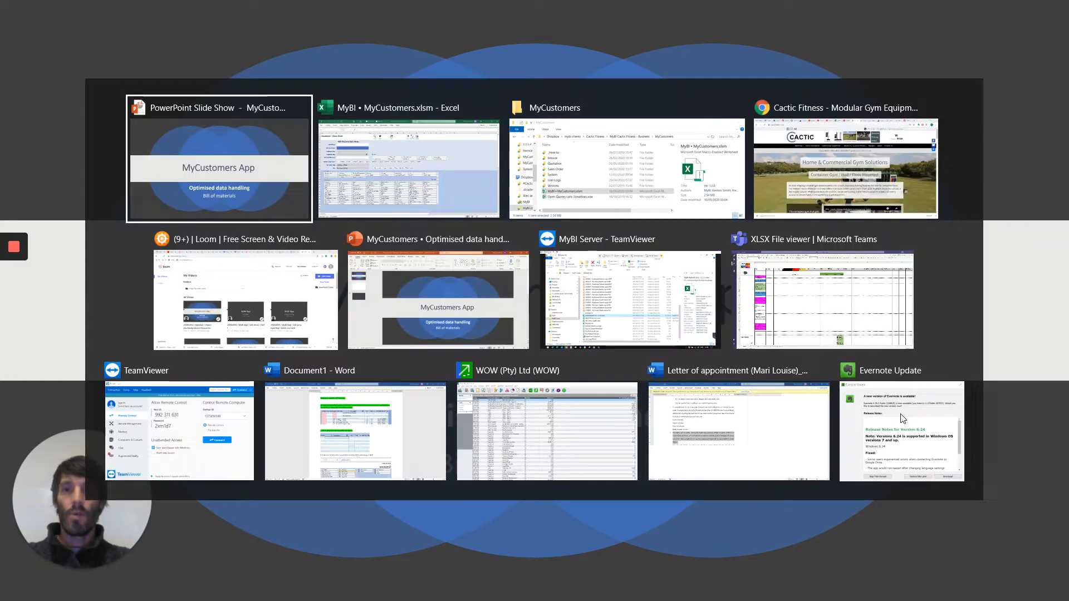
- Bring the MyBI MyCustomers.xlsm workbook to the front from the window switcher
{"action": "left_click", "coordinate": [409, 169]}
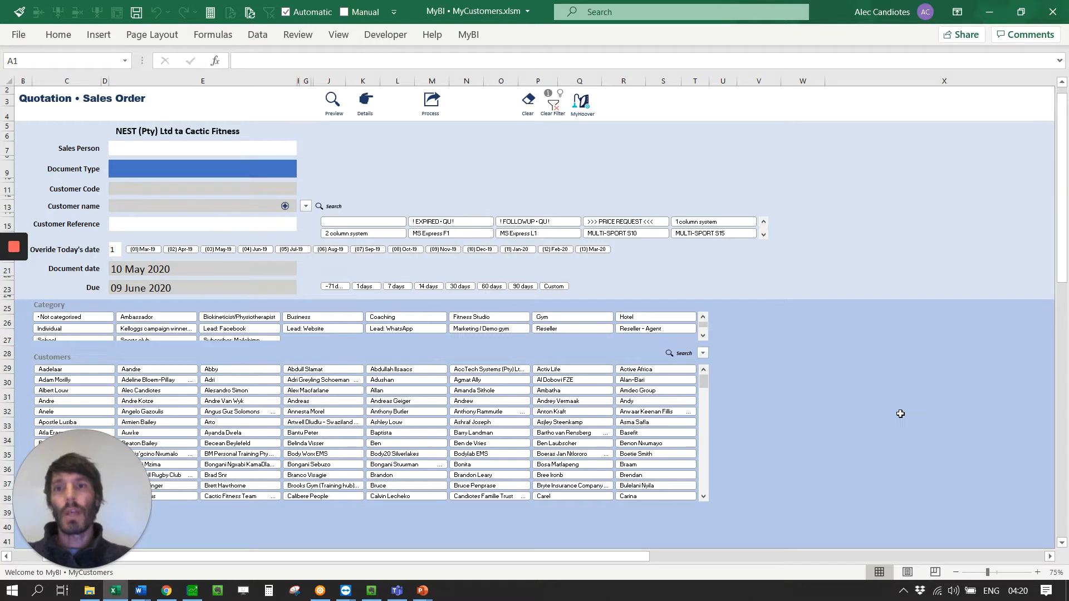
{"action": "mouse_move", "coordinate": [894, 409]}
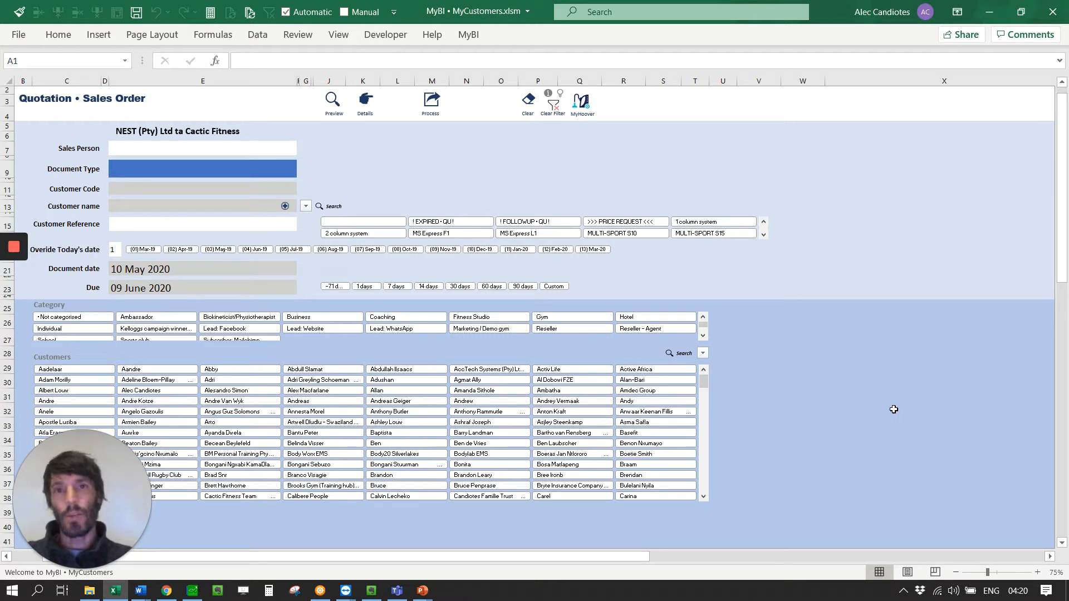
{"action": "mouse_move", "coordinate": [875, 408]}
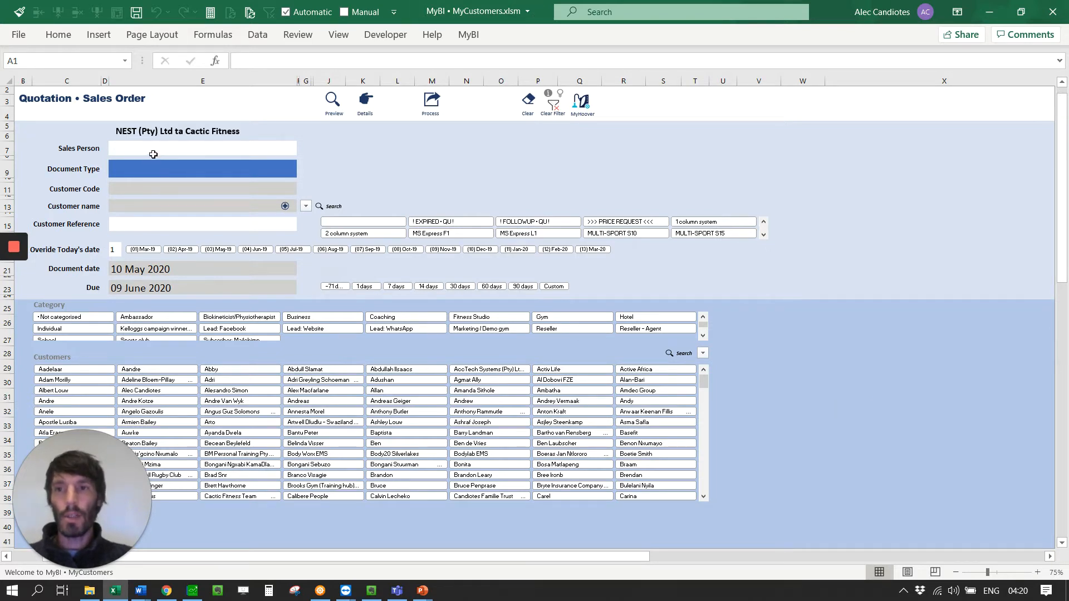
- Choose the sales person and set the document type to Quotation
{"action": "left_click", "coordinate": [202, 148]}
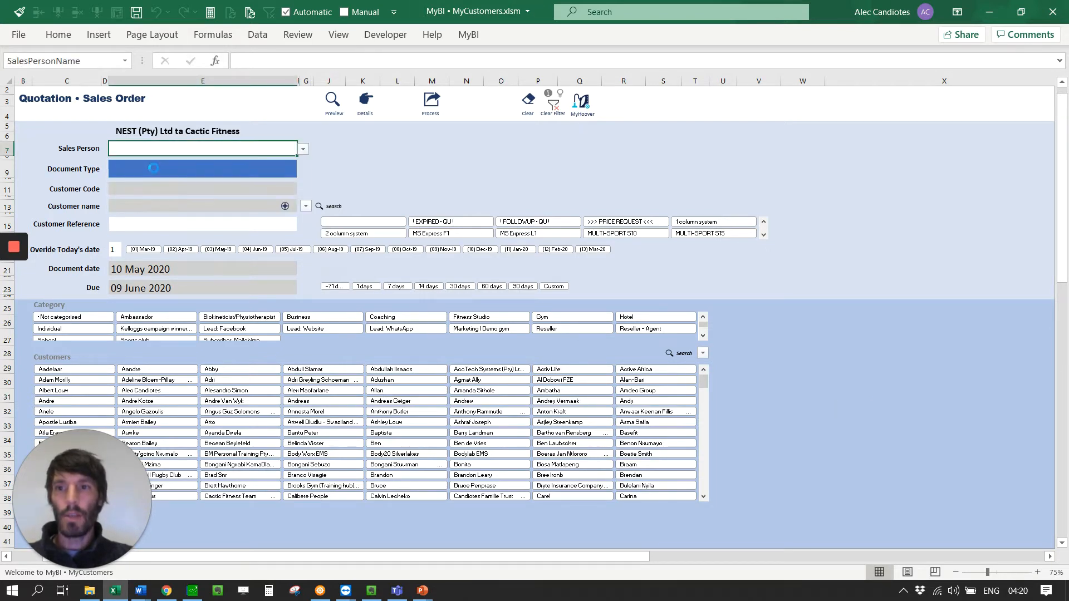
{"action": "left_click", "coordinate": [202, 168]}
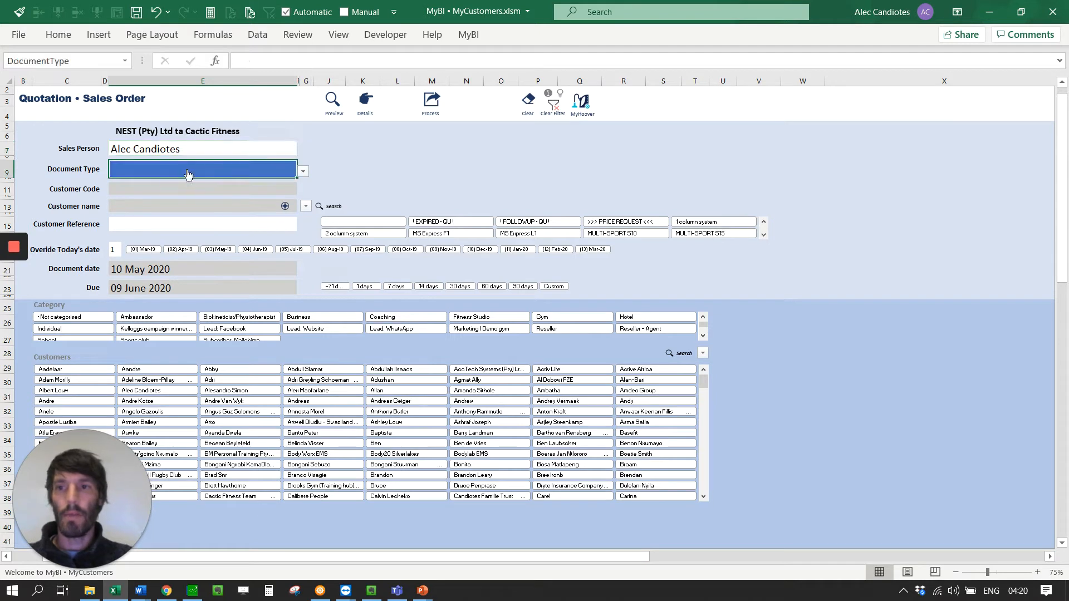
{"action": "type", "text": "Quotation"}
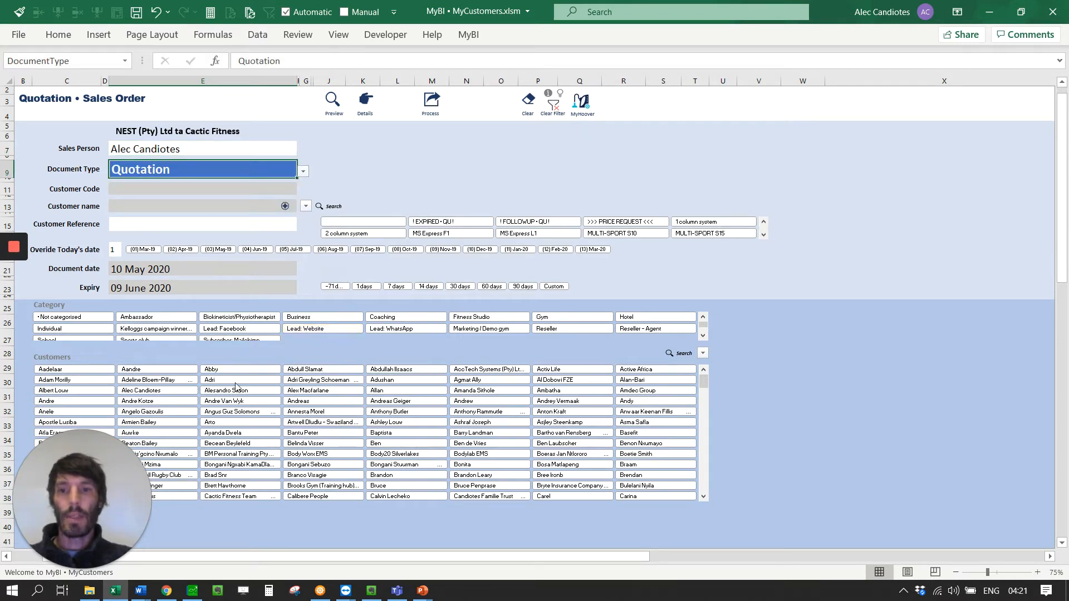
{"action": "left_click", "coordinate": [405, 389]}
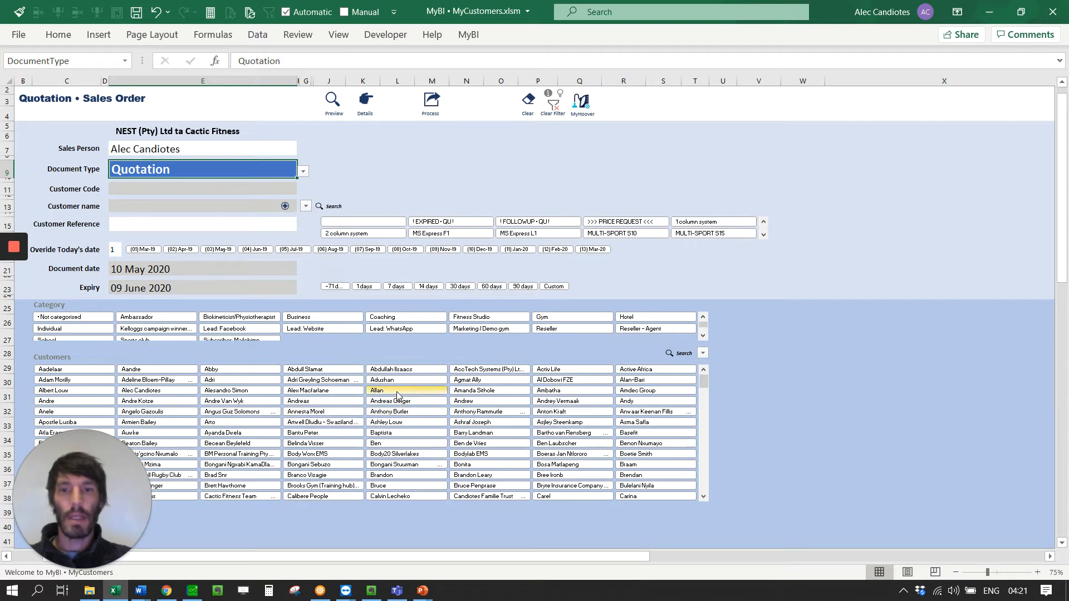
{"action": "left_click", "coordinate": [376, 389]}
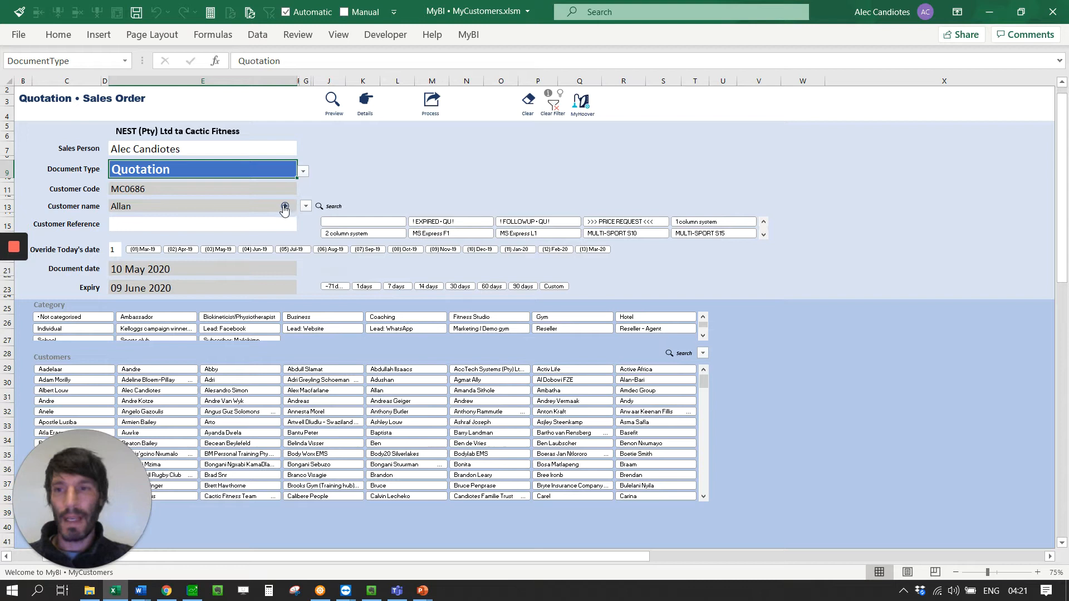
{"action": "left_click", "coordinate": [202, 223]}
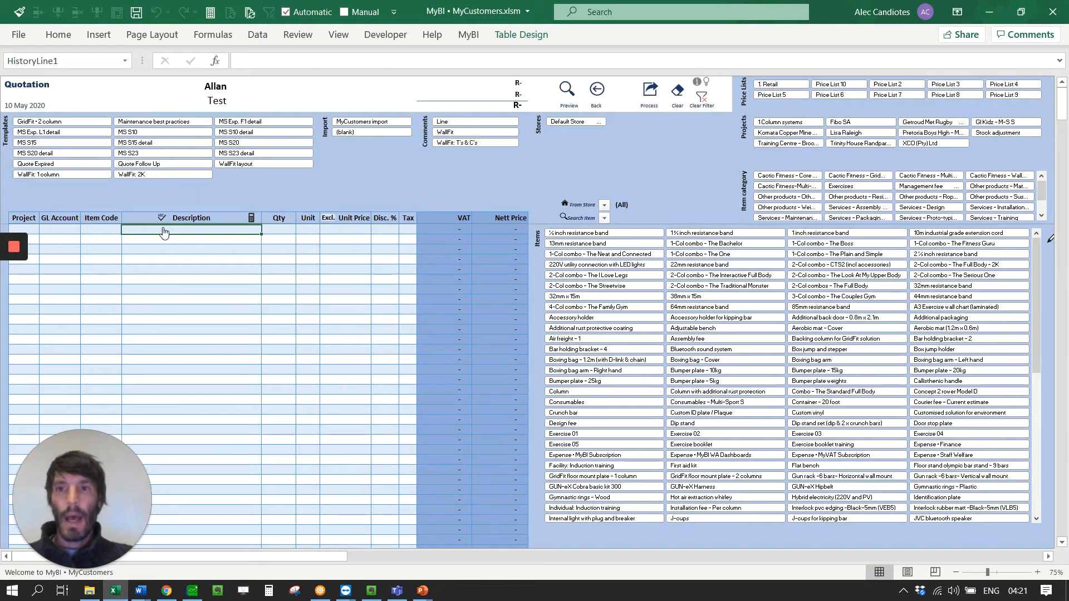
{"action": "mouse_move", "coordinate": [176, 270]}
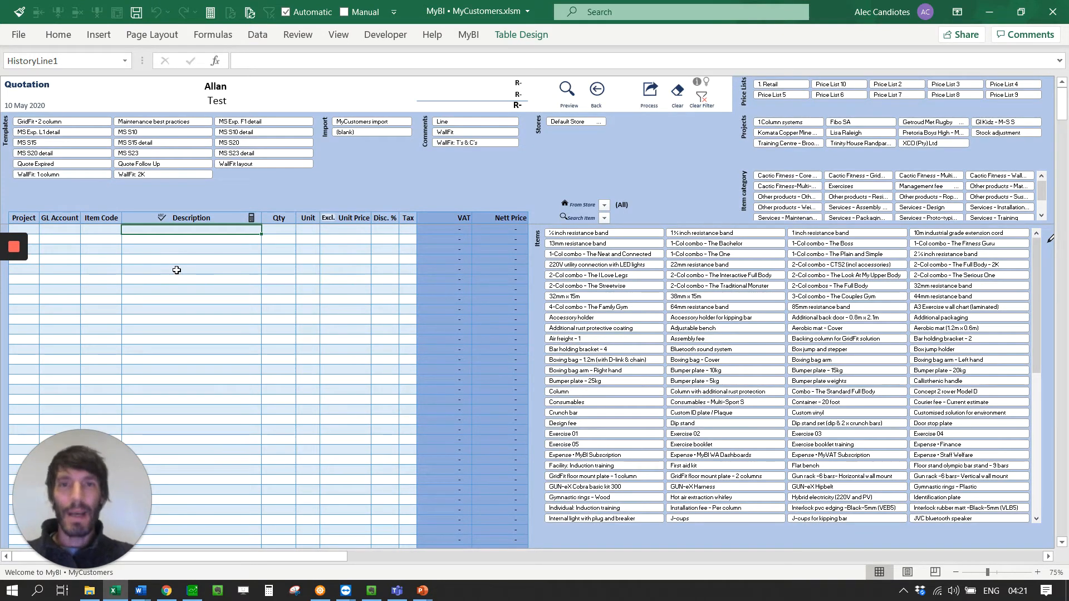
{"action": "left_click", "coordinate": [62, 132]}
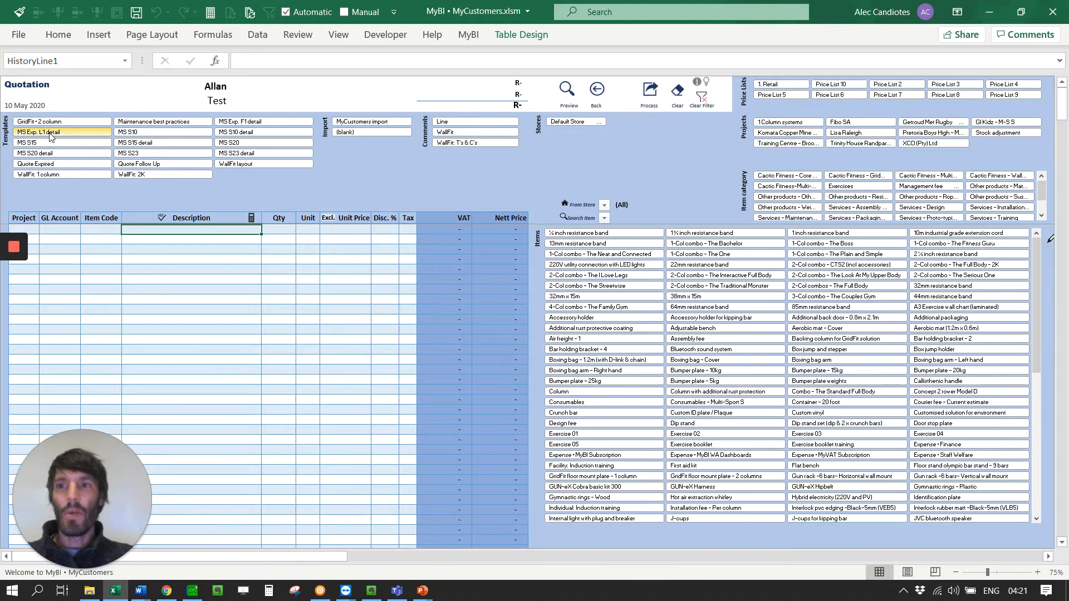
{"action": "left_click", "coordinate": [61, 121]}
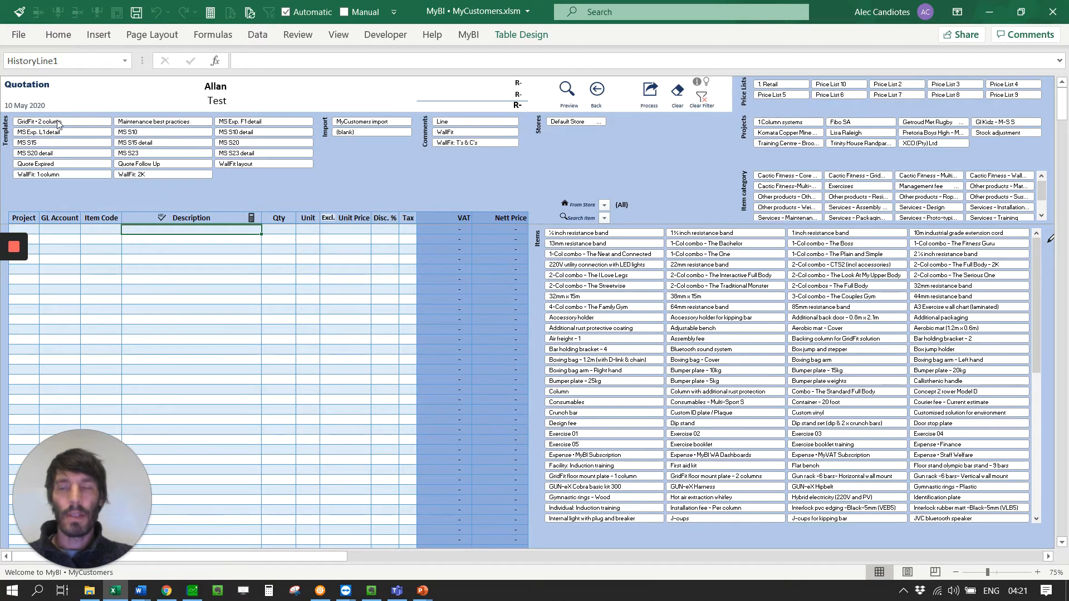
{"action": "left_click", "coordinate": [61, 131]}
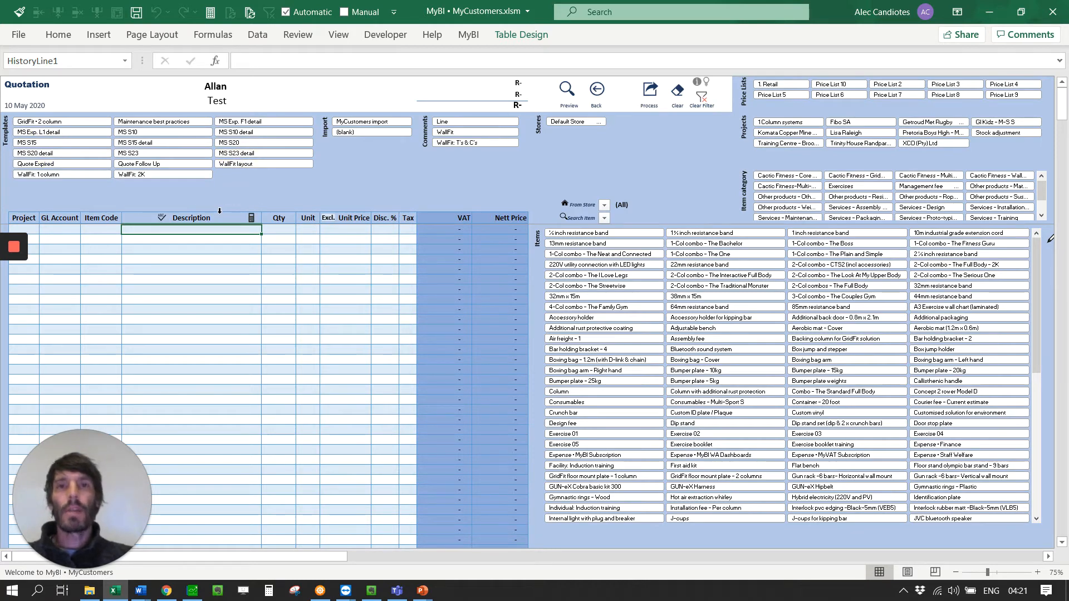
{"action": "mouse_move", "coordinate": [164, 260]}
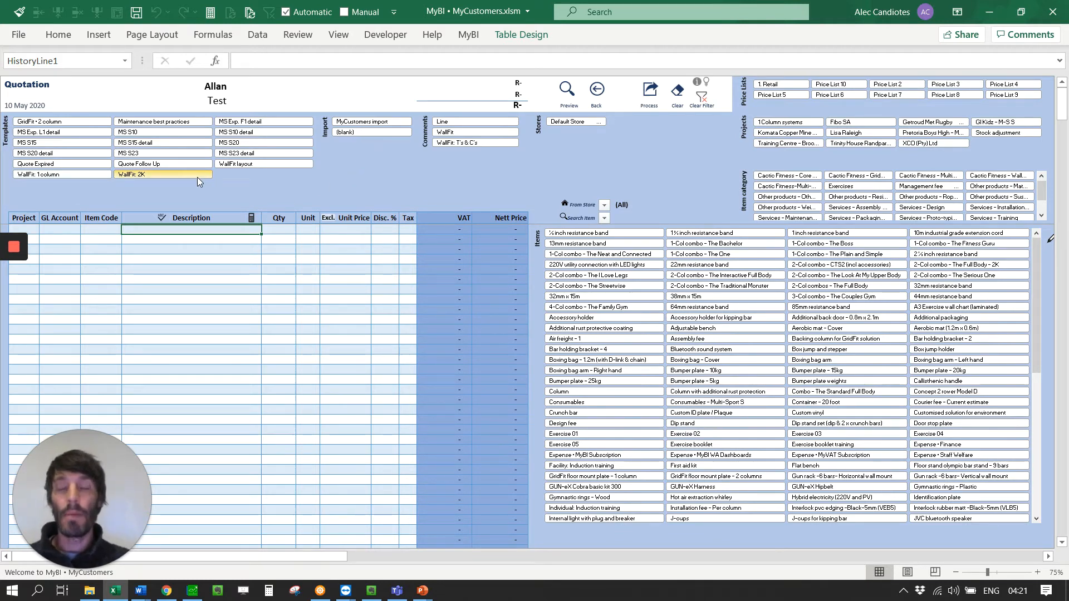
{"action": "left_click", "coordinate": [61, 121]}
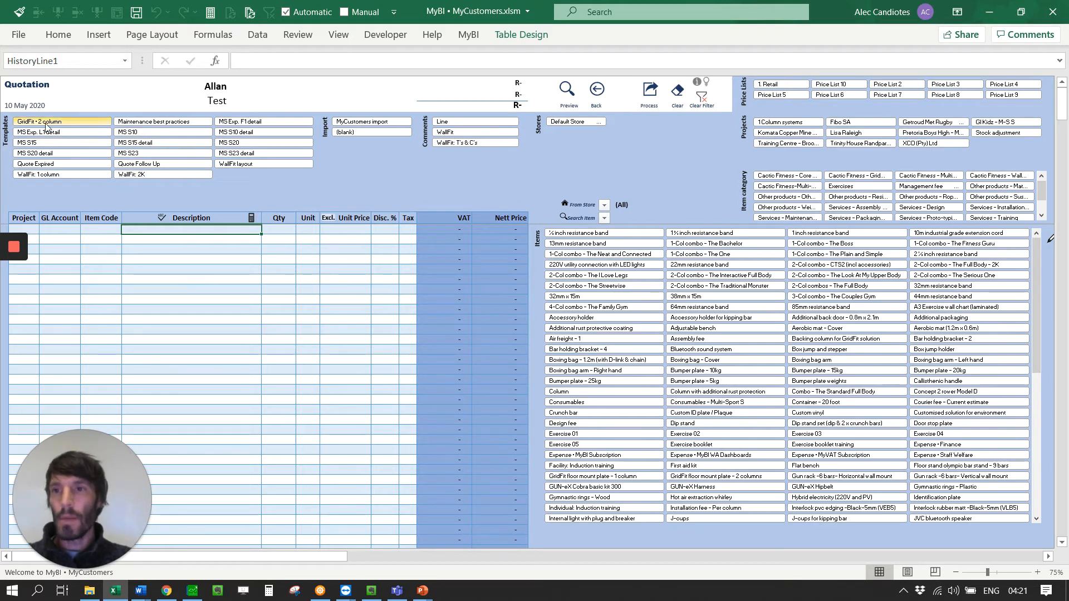
{"action": "left_click", "coordinate": [61, 131]}
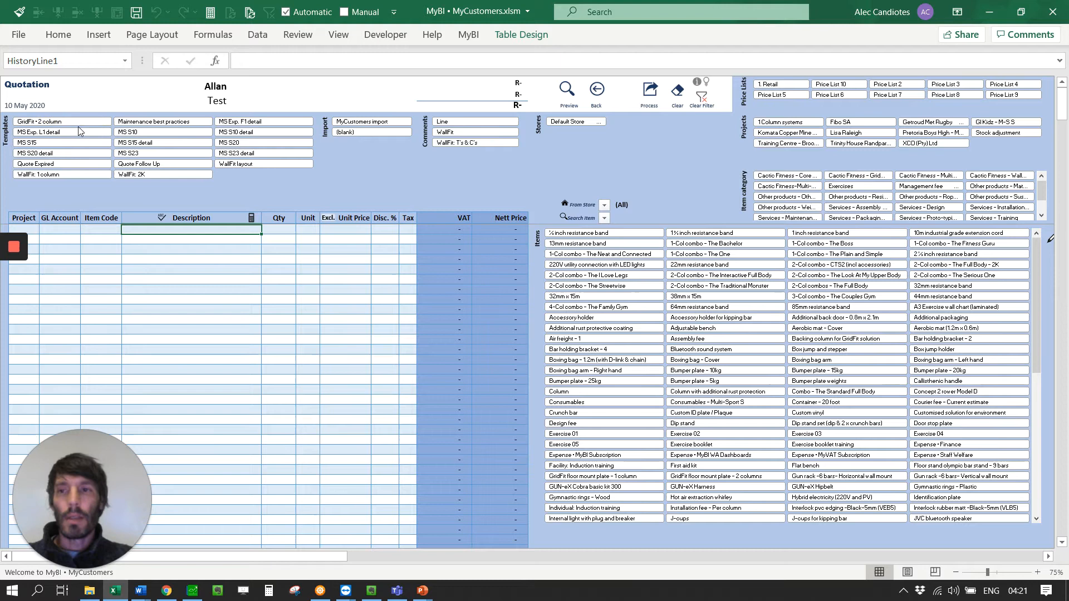
{"action": "left_click", "coordinate": [61, 131]}
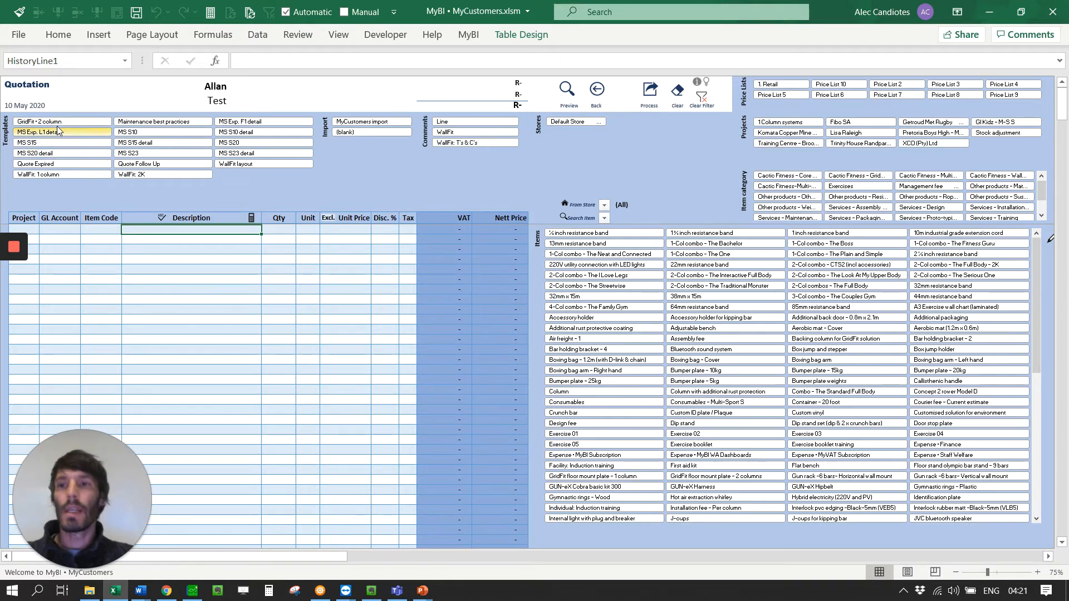
{"action": "mouse_move", "coordinate": [106, 135]}
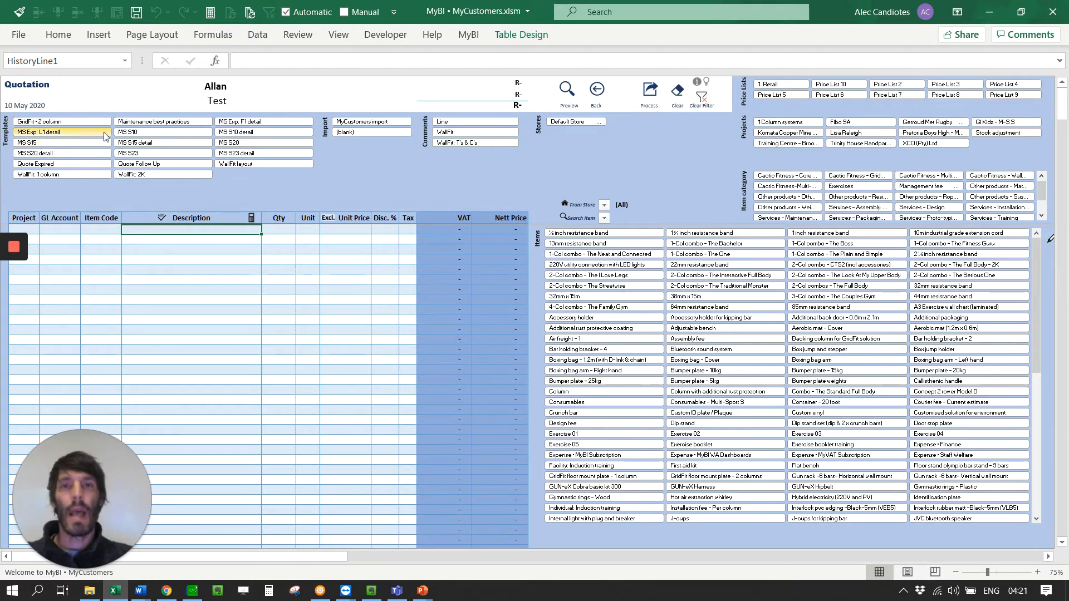
{"action": "left_click", "coordinate": [162, 143]}
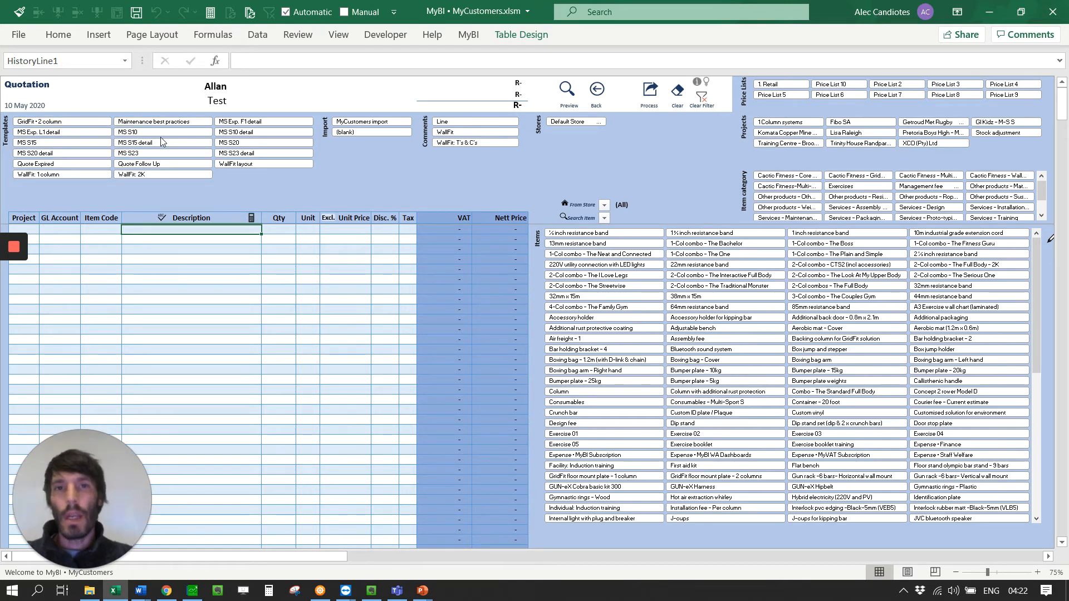
{"action": "left_click", "coordinate": [163, 131]}
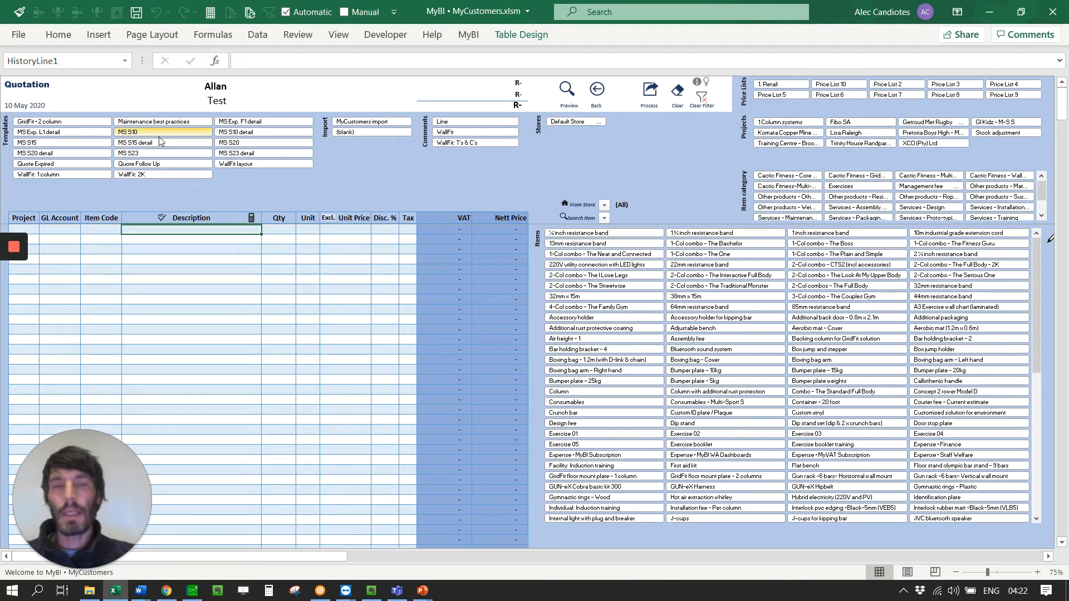
{"action": "left_click", "coordinate": [163, 174]}
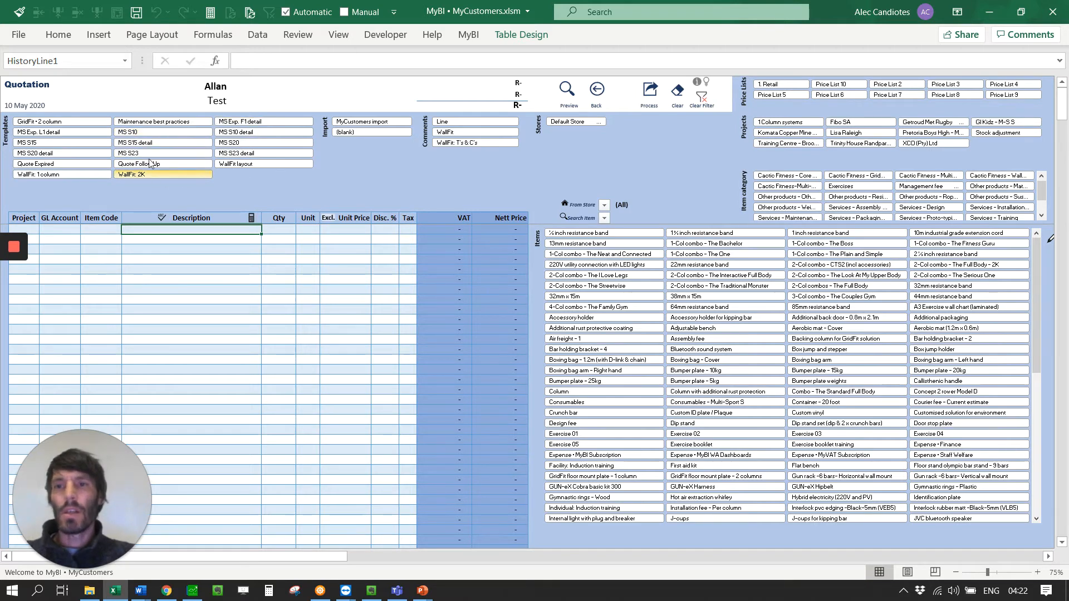
{"action": "left_click", "coordinate": [138, 164]}
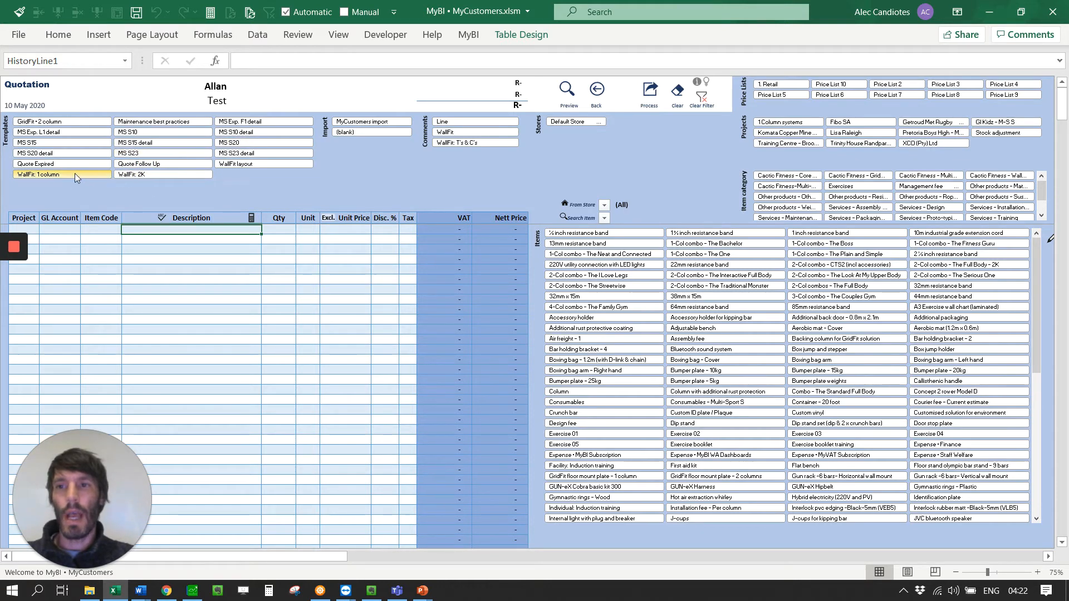
{"action": "left_click", "coordinate": [92, 307]}
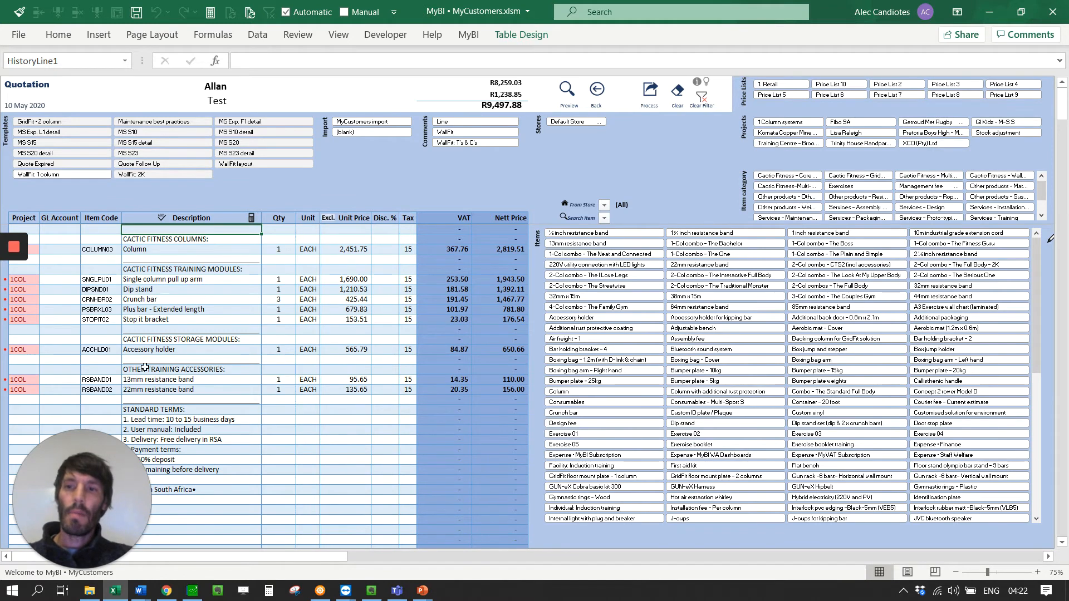
{"action": "mouse_move", "coordinate": [235, 237]}
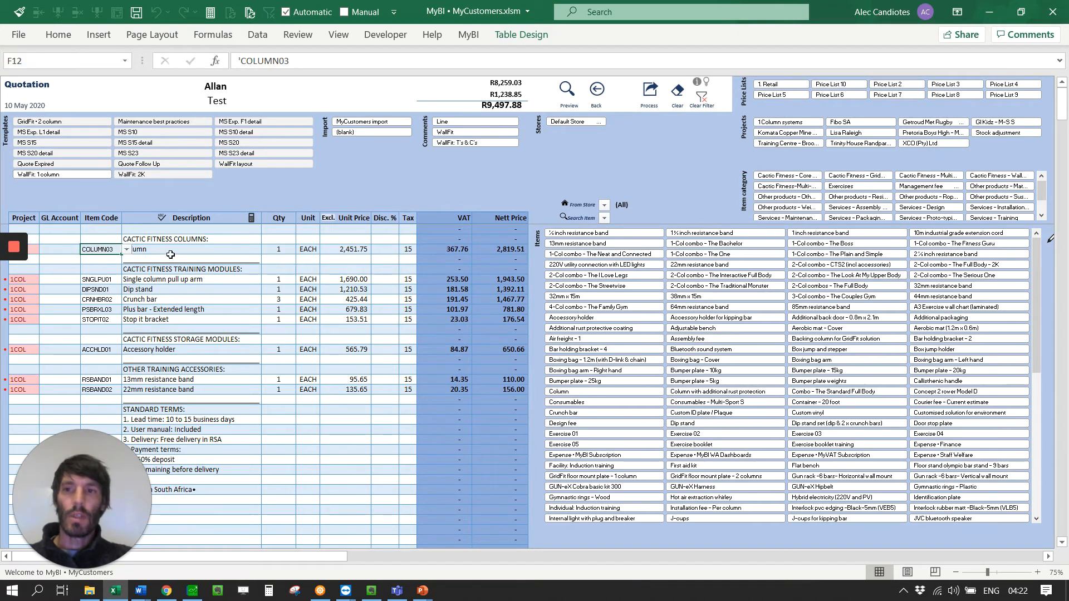
{"action": "left_click", "coordinate": [190, 249]}
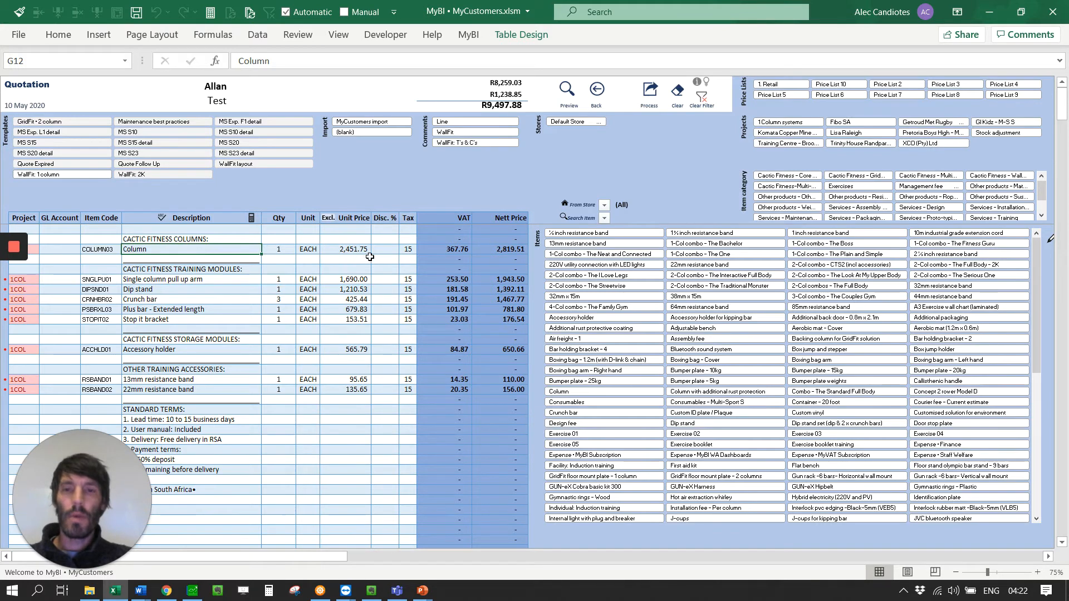
{"action": "left_click", "coordinate": [407, 248]}
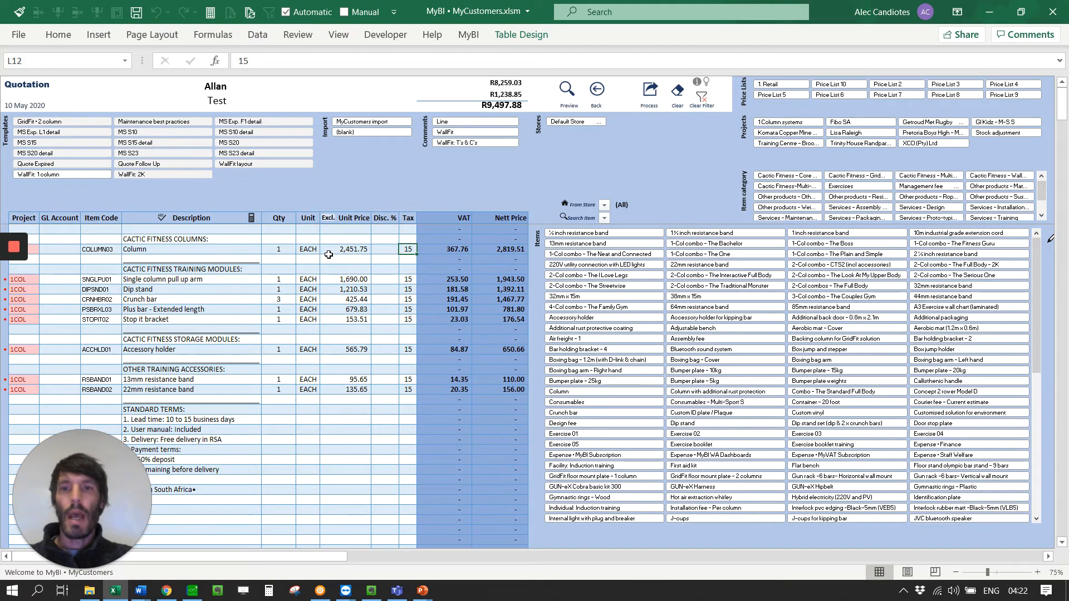
{"action": "left_click", "coordinate": [350, 248]}
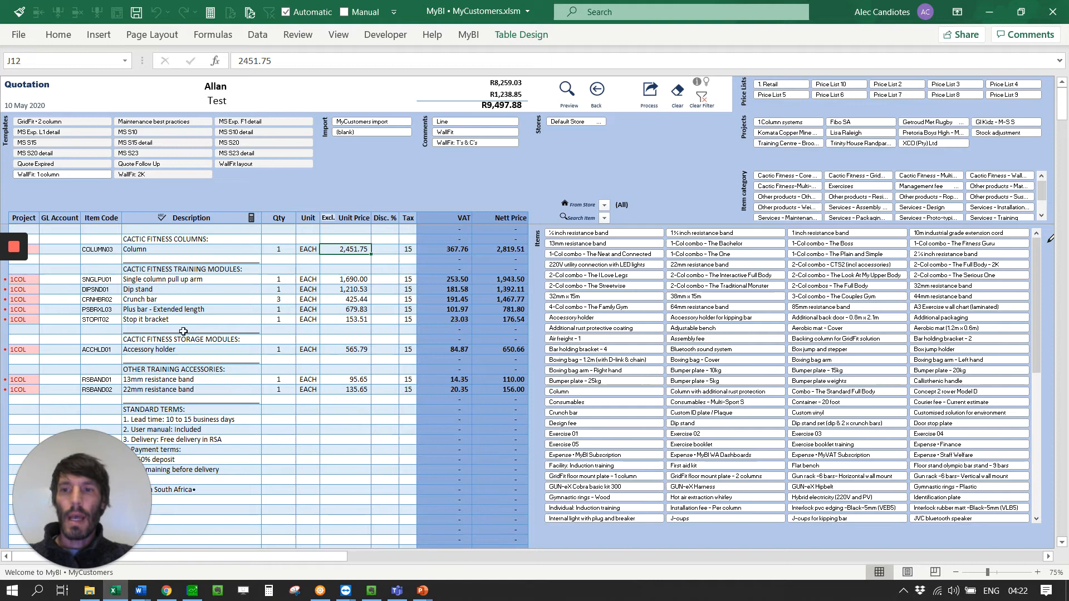
{"action": "left_click", "coordinate": [191, 409]}
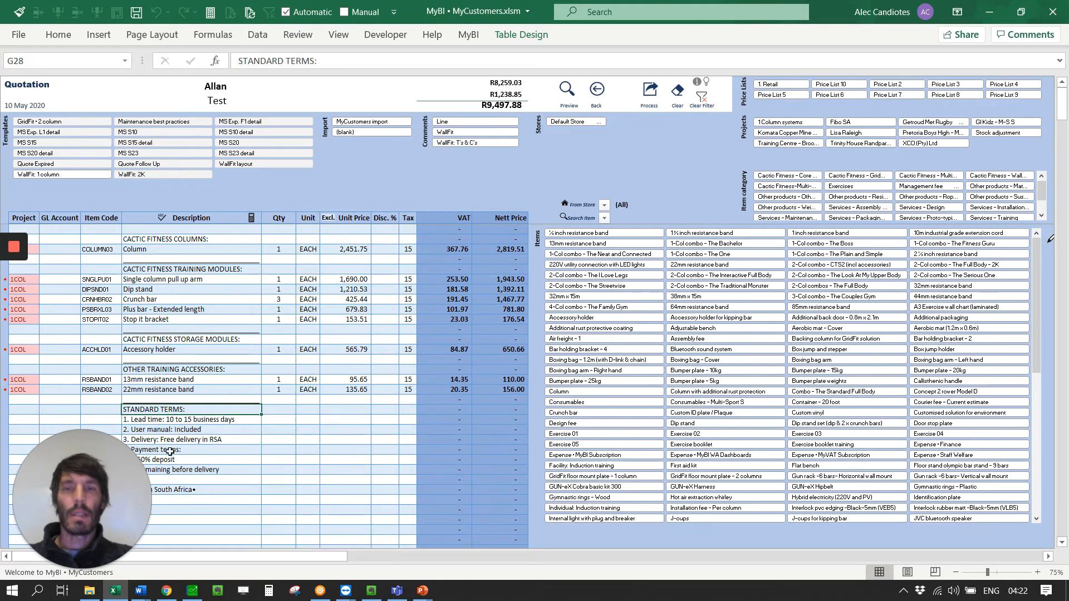
{"action": "left_click", "coordinate": [23, 289]}
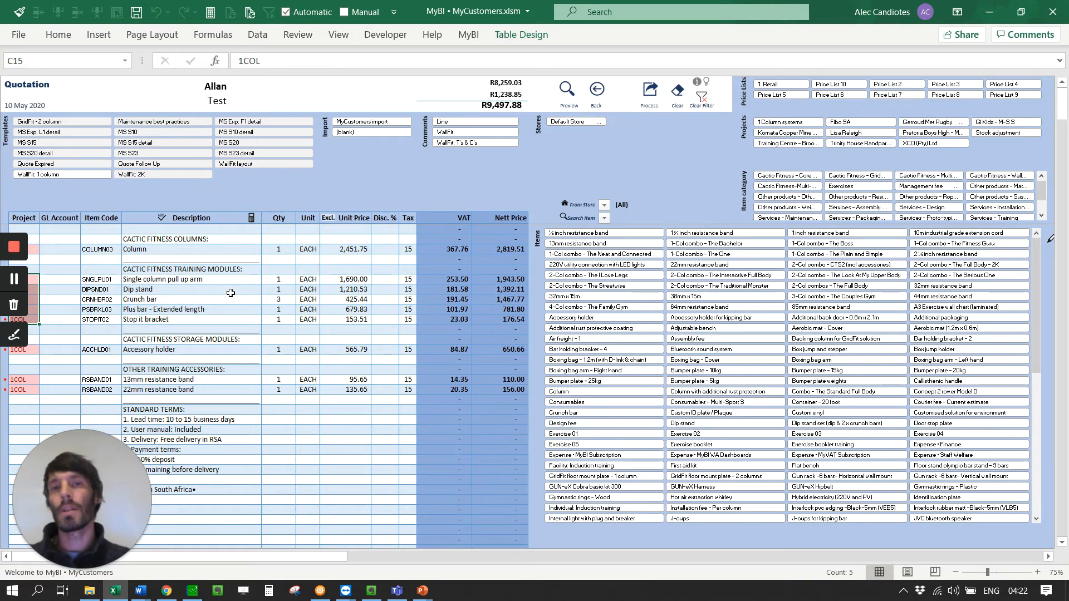
{"action": "mouse_move", "coordinate": [133, 398]}
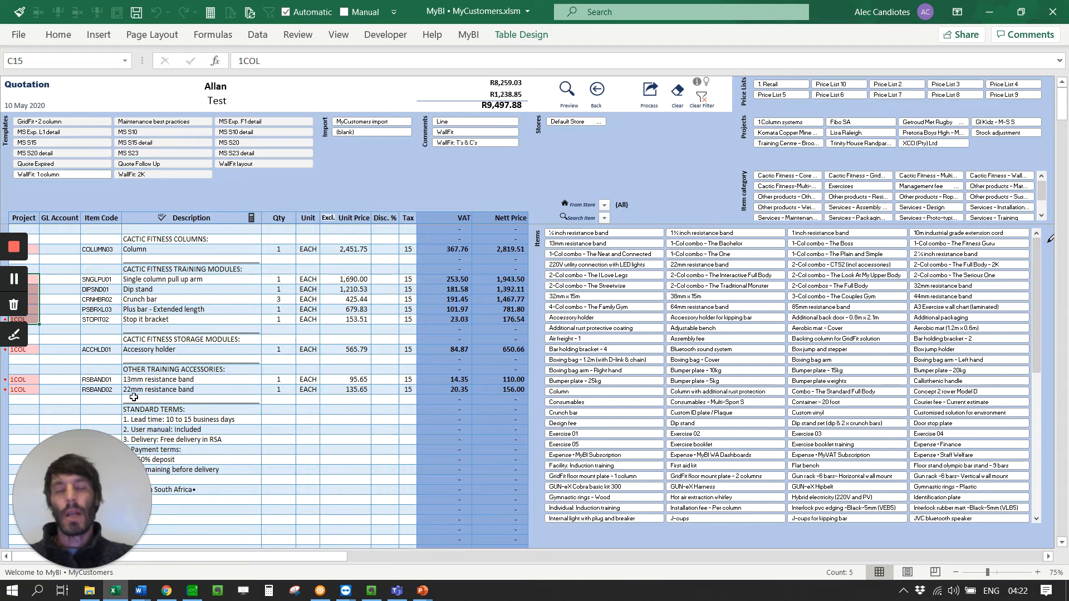
{"action": "mouse_move", "coordinate": [197, 397]}
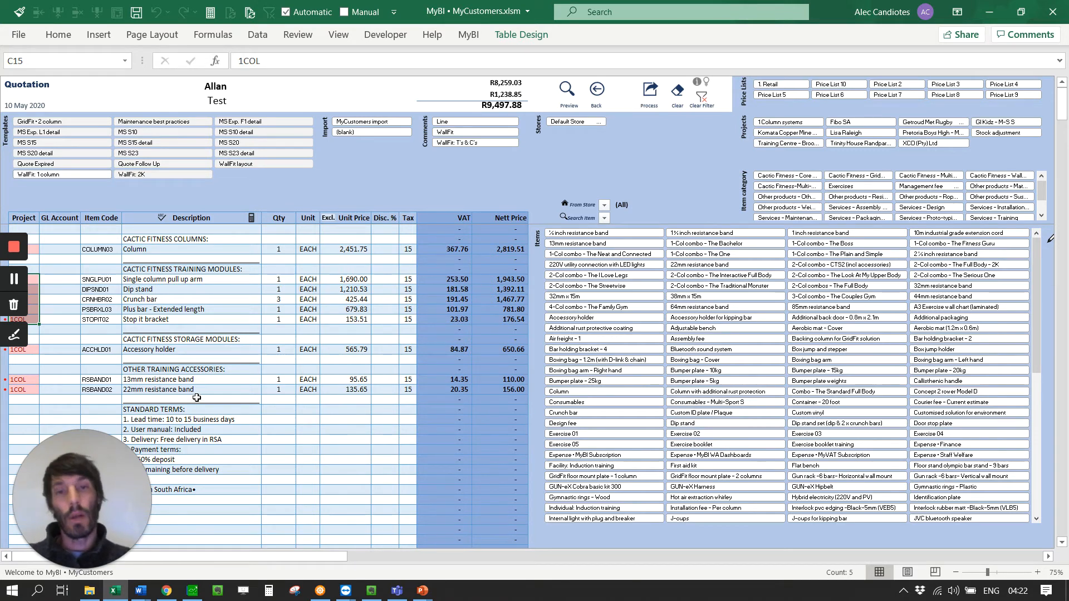
{"action": "mouse_move", "coordinate": [220, 341]}
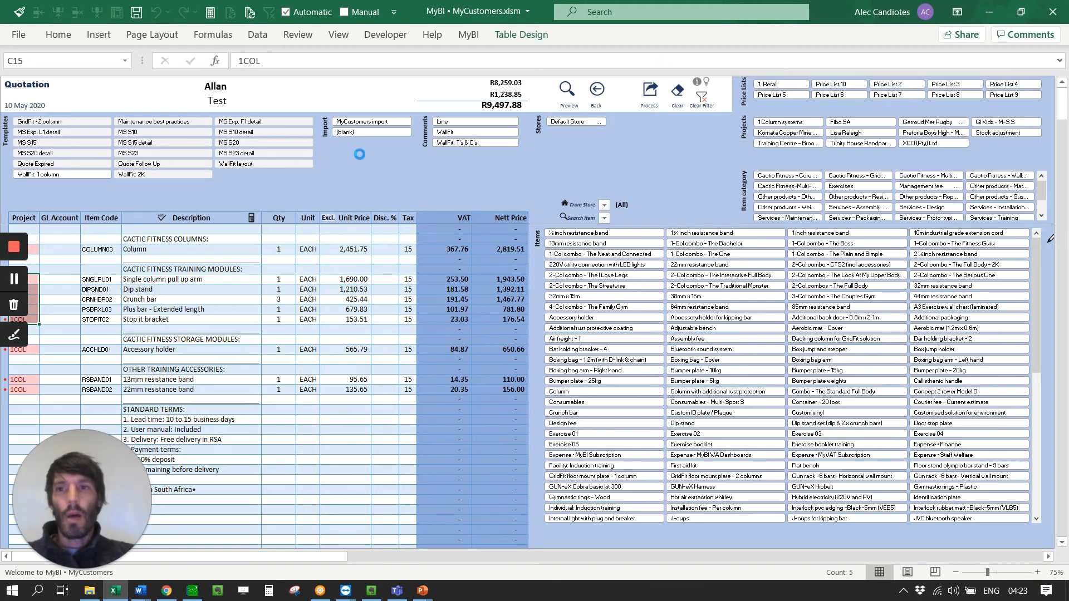
- Load the saved Multi-Sport S23 quotation with its terms and the Multi-Sport S23 line
{"action": "left_click", "coordinate": [139, 163]}
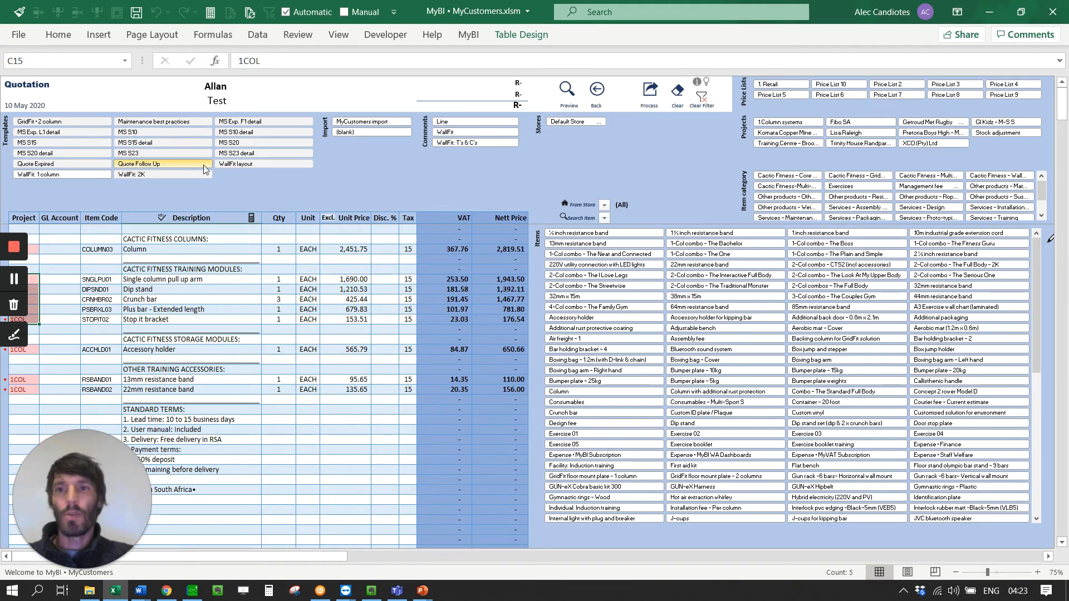
{"action": "left_click", "coordinate": [138, 163]}
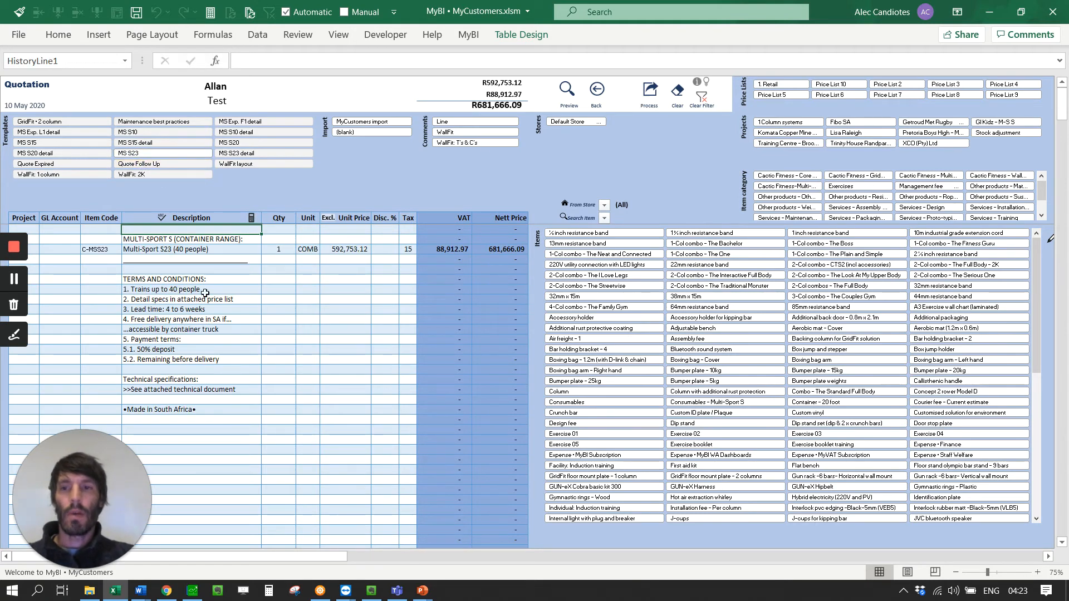
{"action": "mouse_move", "coordinate": [181, 264]}
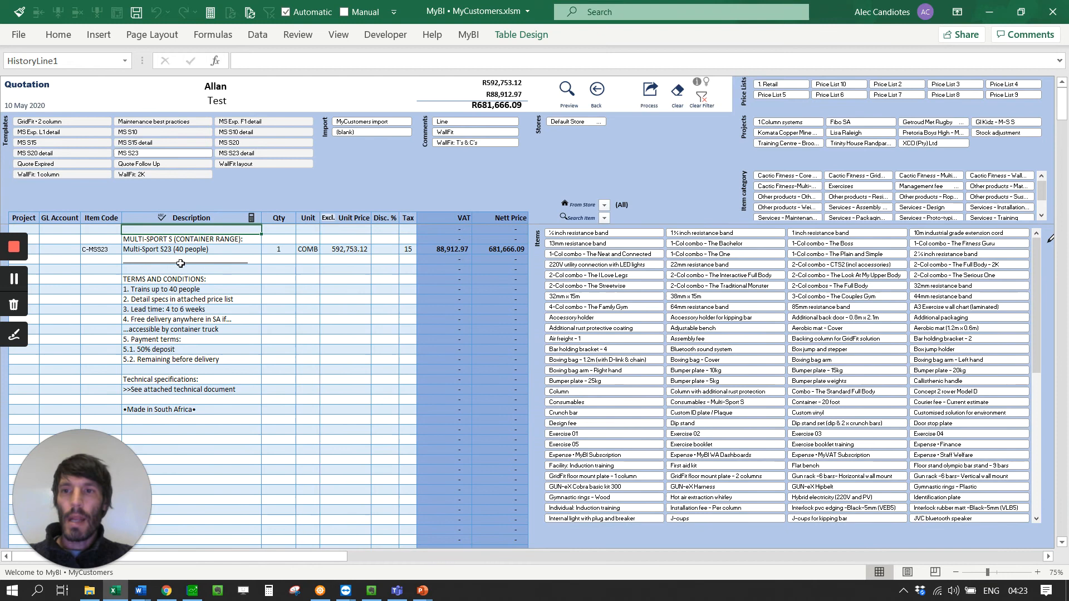
{"action": "mouse_move", "coordinate": [190, 261]}
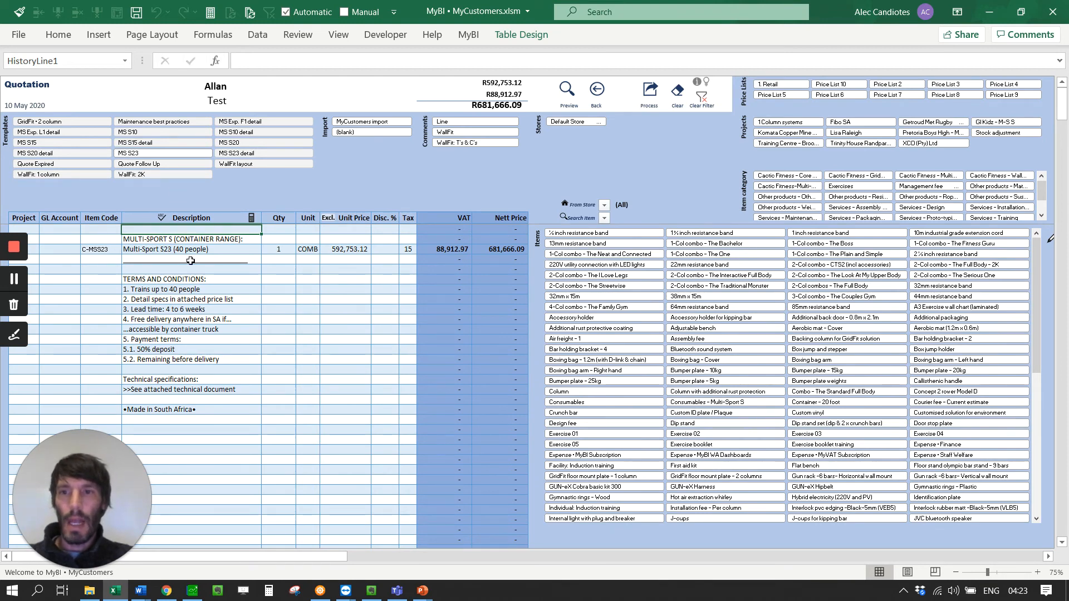
{"action": "left_click", "coordinate": [163, 153]}
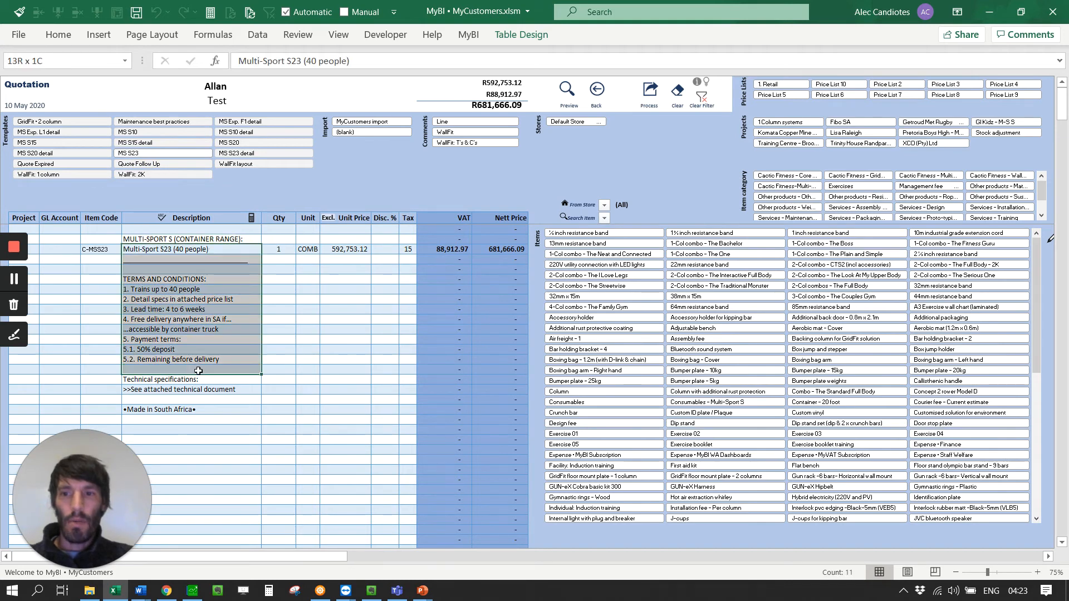
{"action": "left_click", "coordinate": [162, 173]}
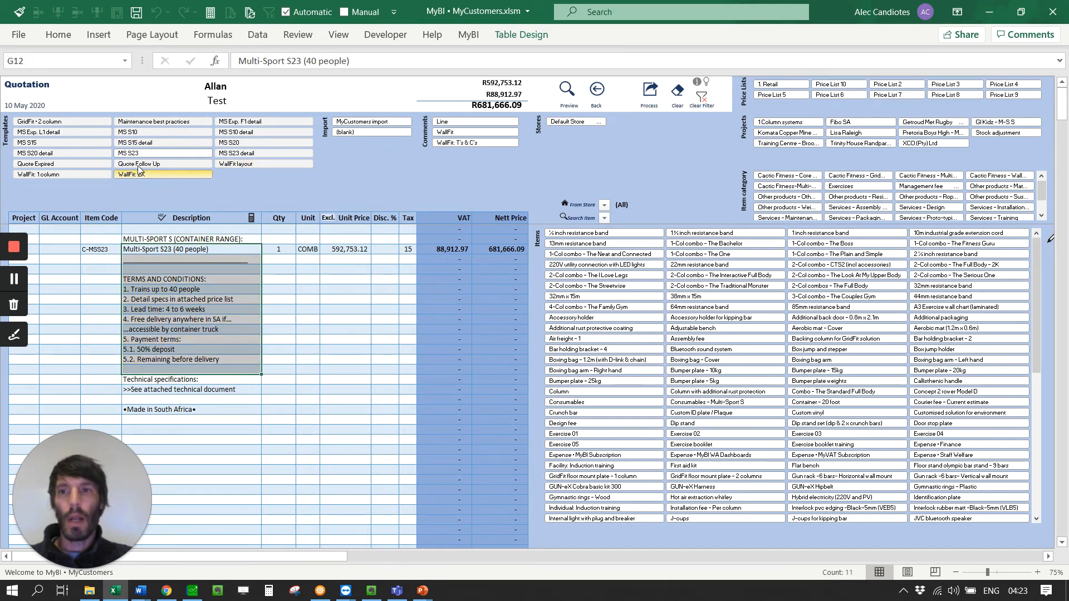
- Expand the MS S23 template into the full bill of materials and review it down the sheet
{"action": "left_click", "coordinate": [263, 153]}
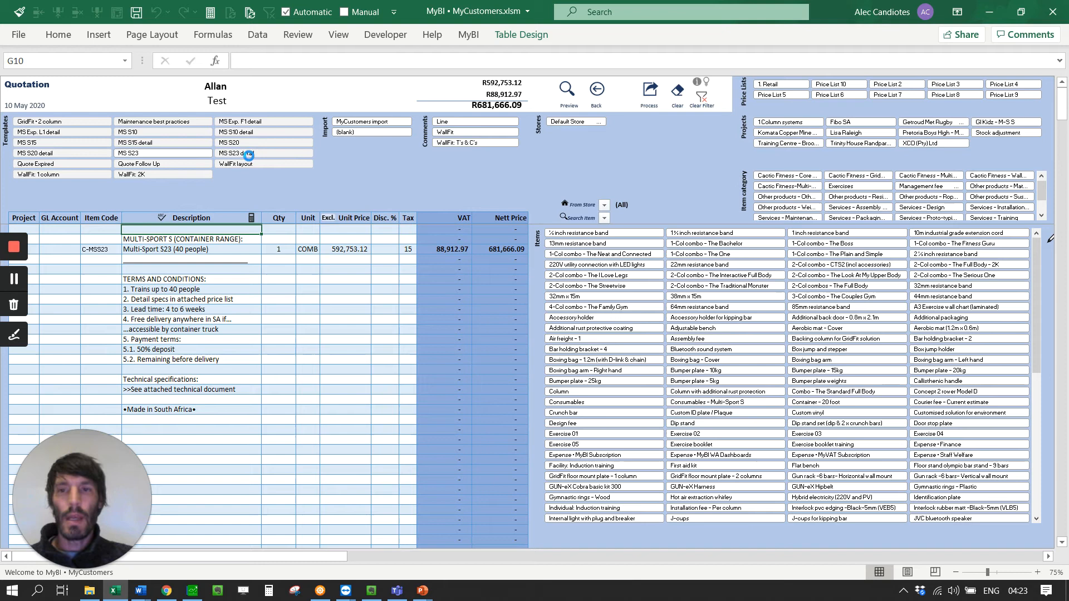
{"action": "left_click", "coordinate": [263, 154]}
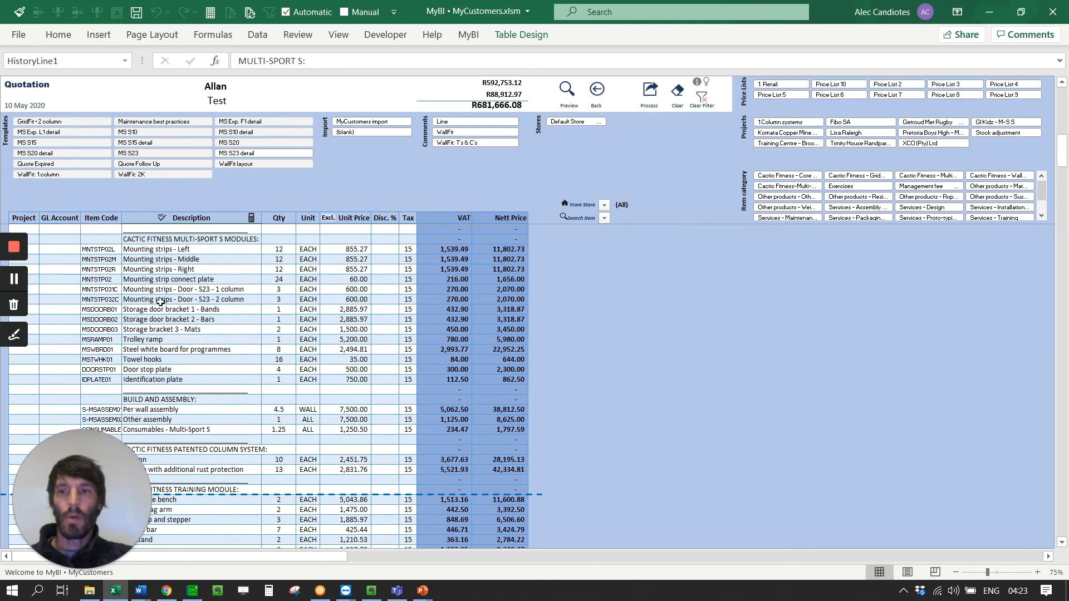
{"action": "scroll", "scroll_direction": "down", "scroll_amount": 3}
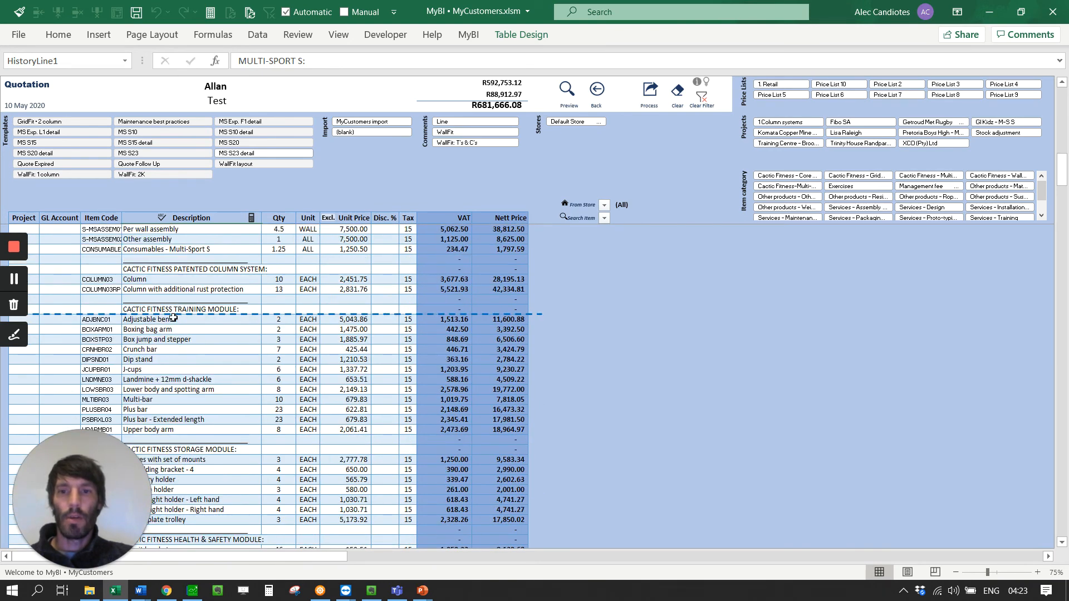
{"action": "scroll", "scroll_direction": "down", "scroll_amount": 3}
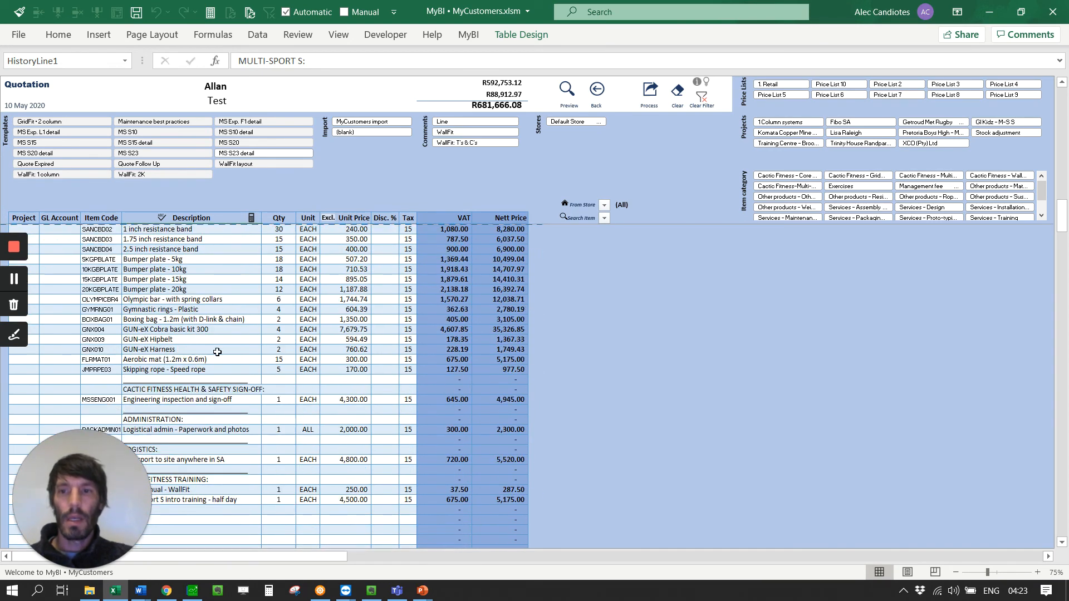
{"action": "scroll", "scroll_direction": "down", "scroll_amount": 3}
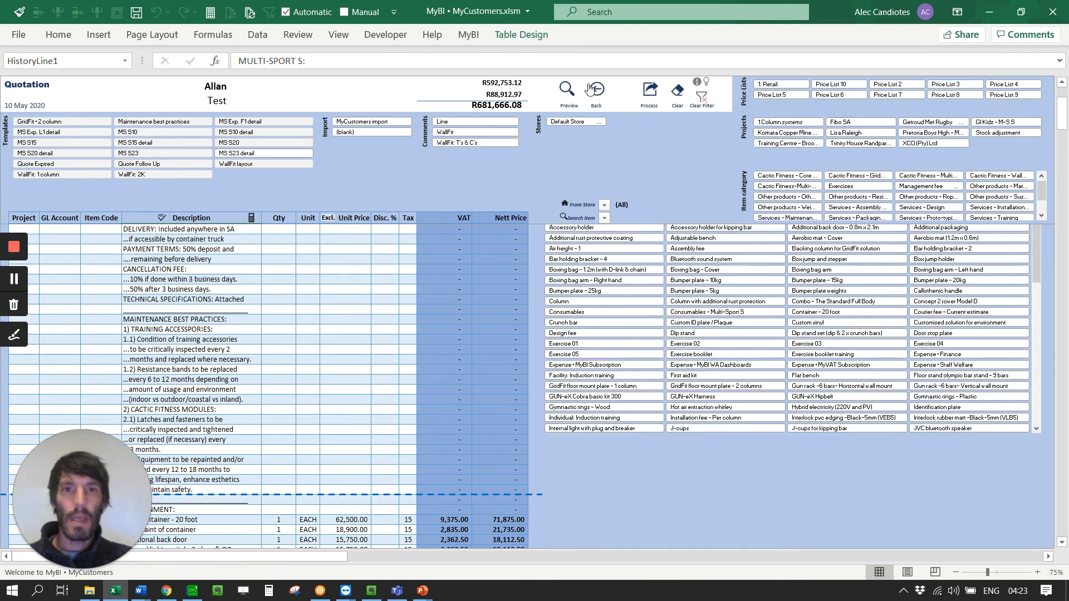
- Preview the quotation as a four-page print, view page 2, and return to the workbook
{"action": "left_click", "coordinate": [262, 323]}
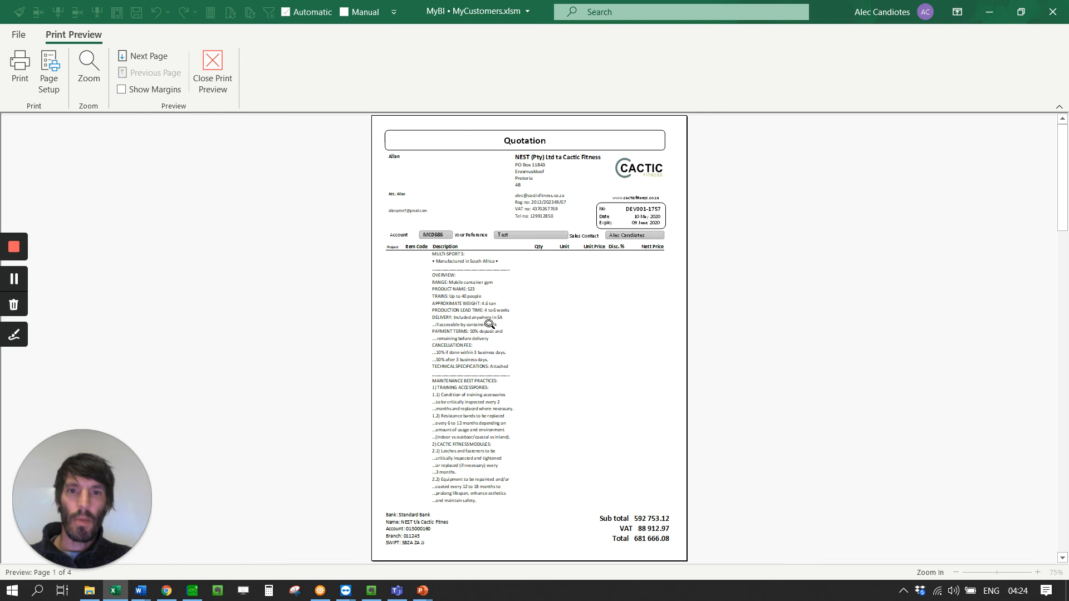
{"action": "left_click", "coordinate": [147, 55]}
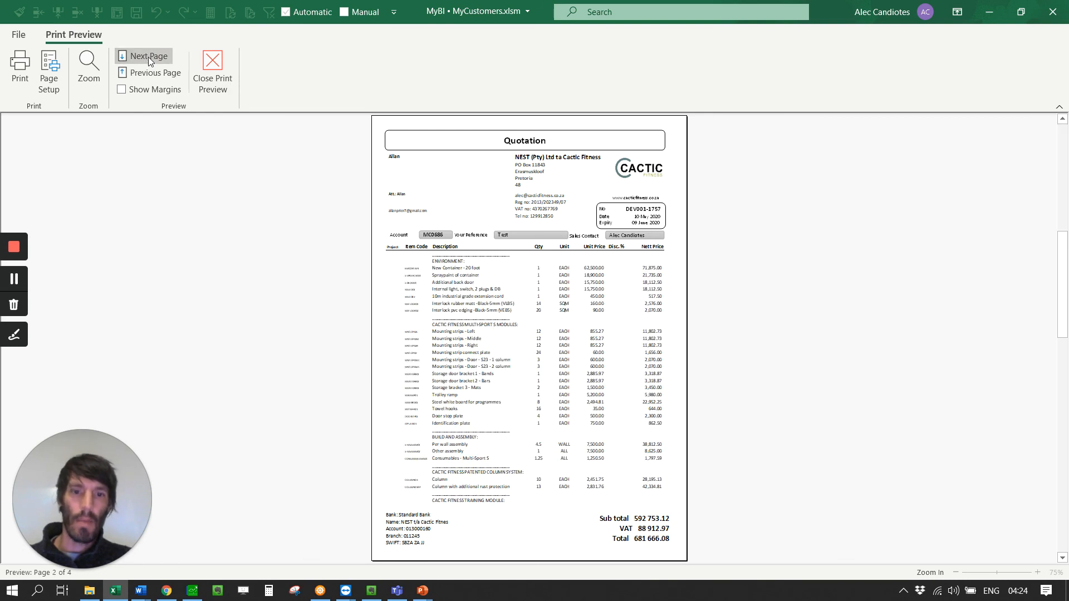
{"action": "left_click", "coordinate": [211, 64]}
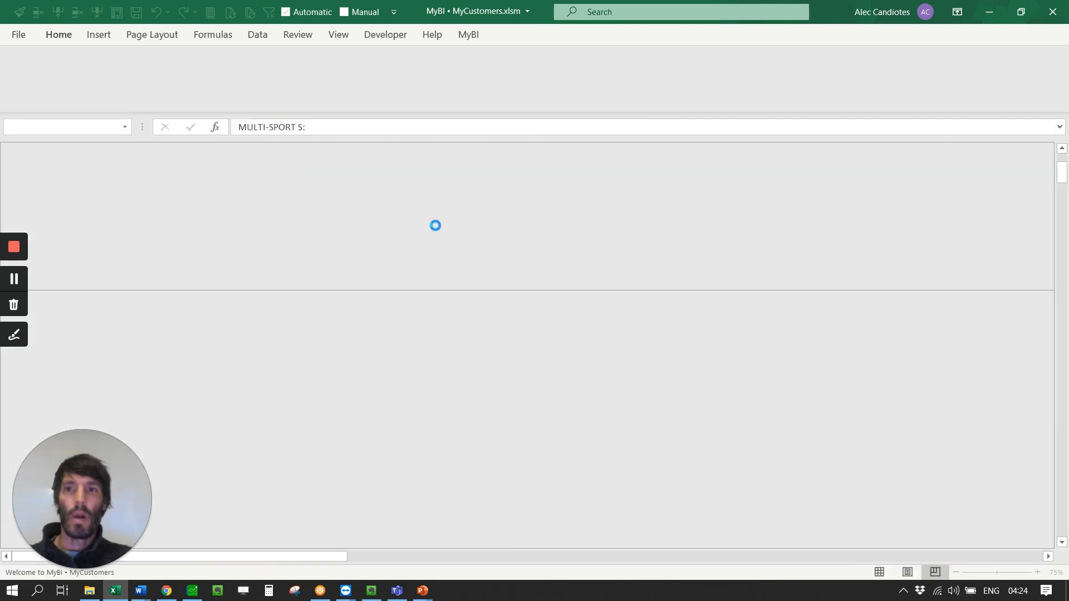